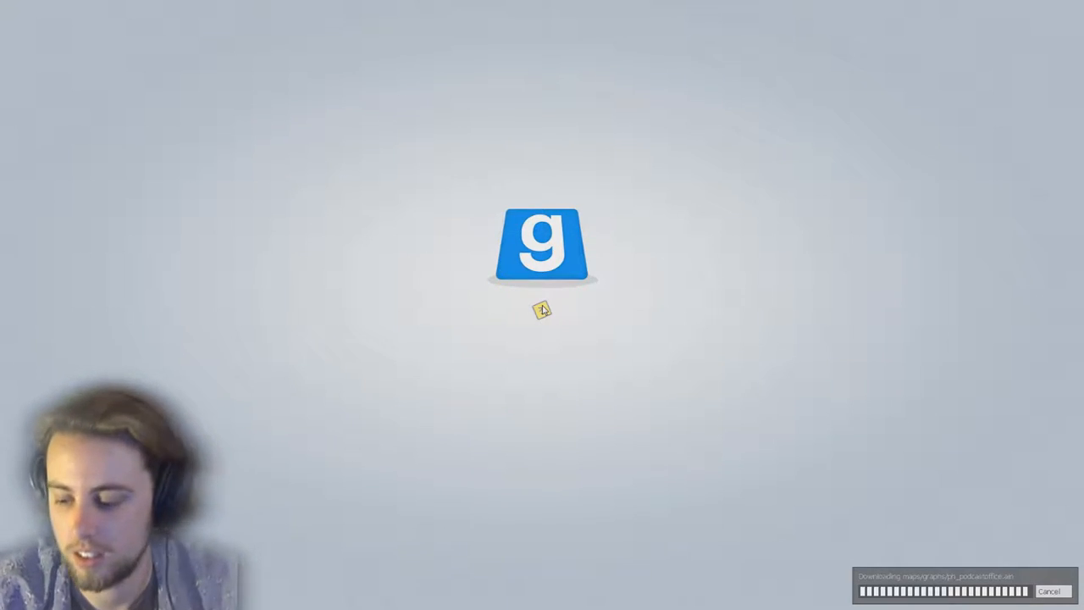
{"action": "mouse_move", "coordinate": [652, 355]}
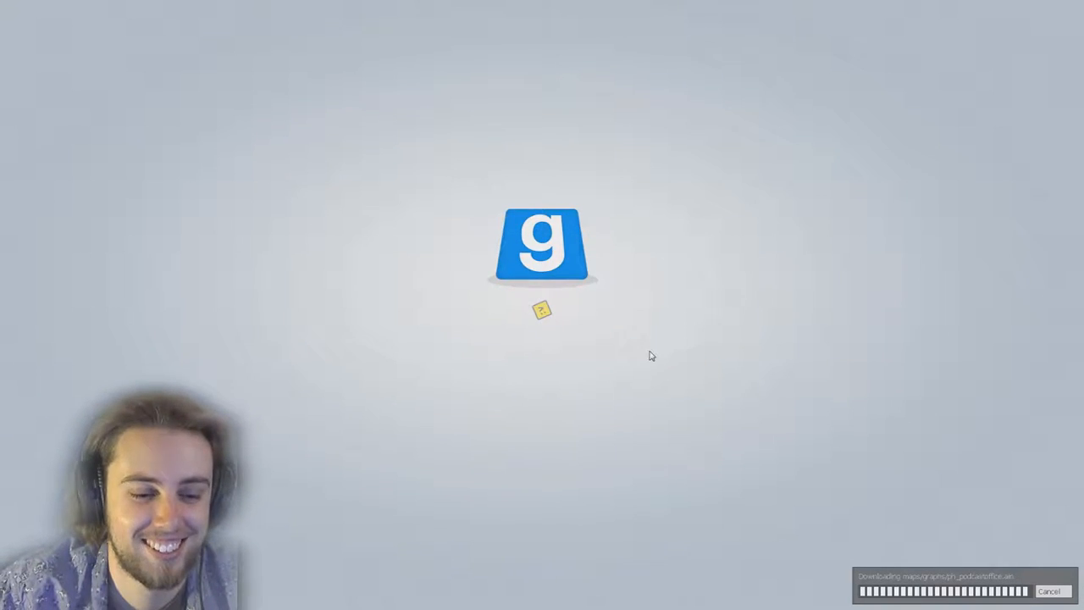
{"action": "mouse_move", "coordinate": [643, 293]}
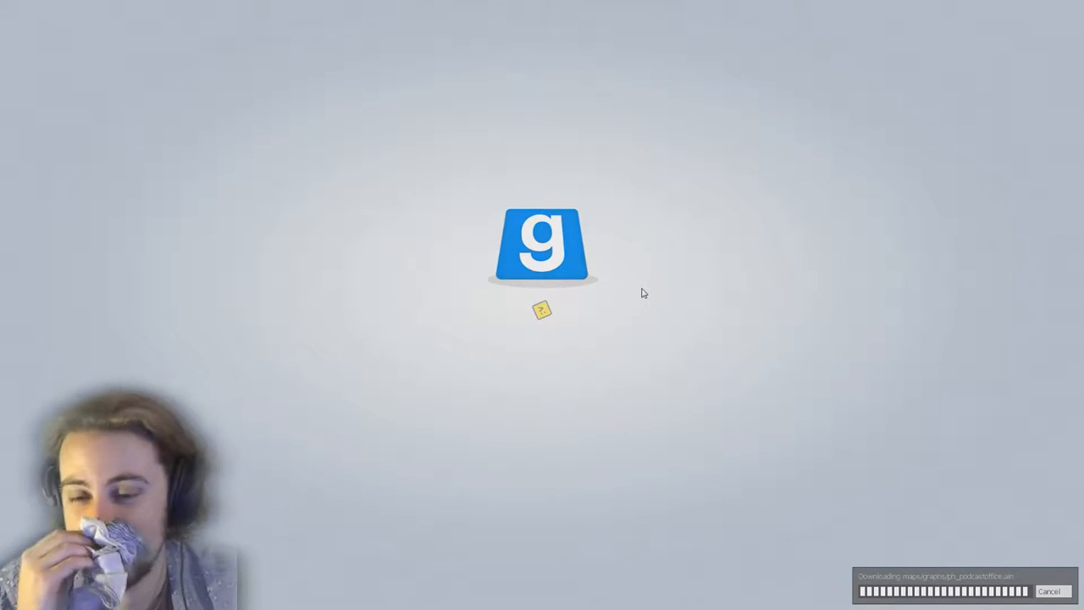